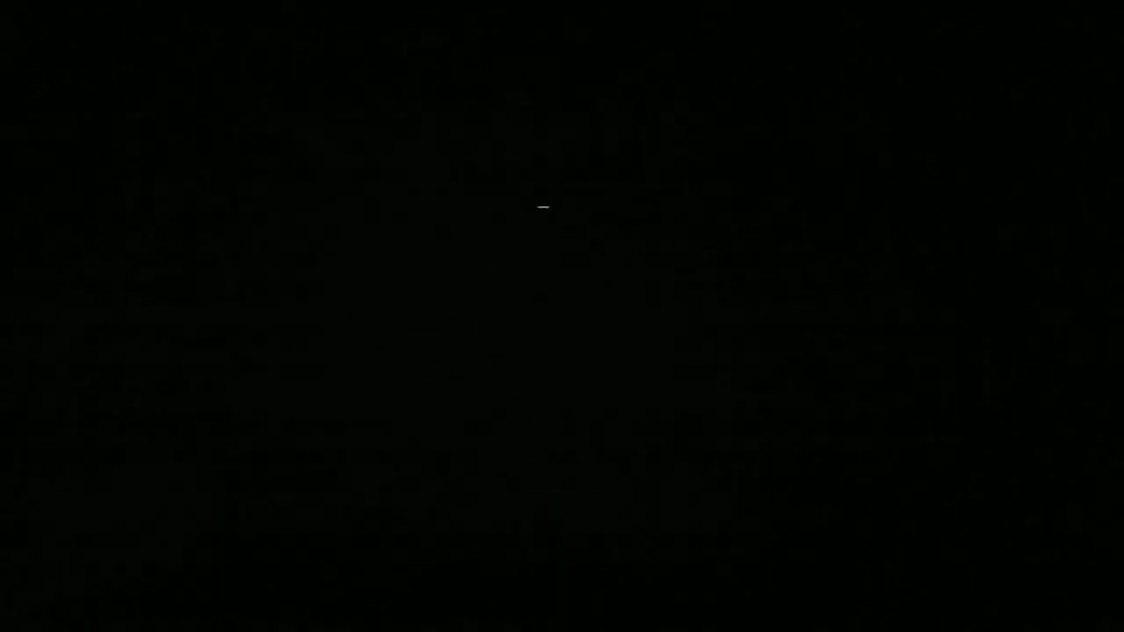
mouse_move(477, 239)
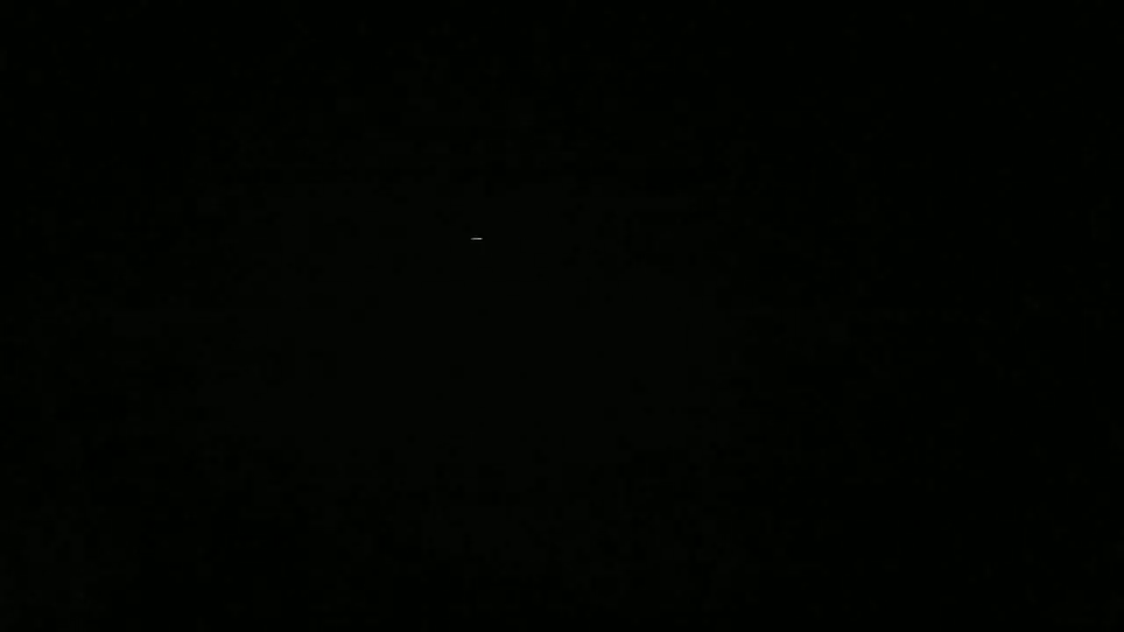